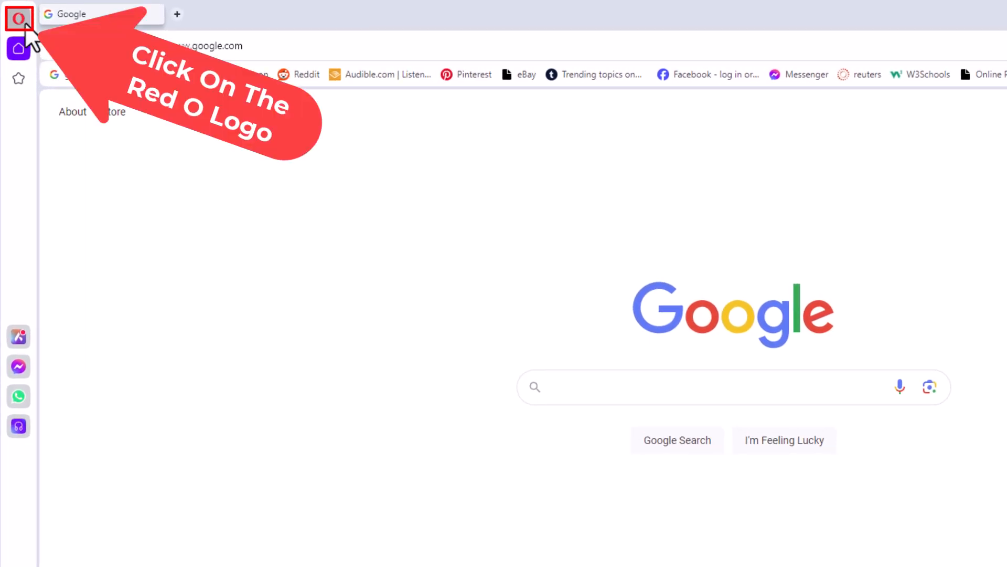
- Open Opera's Settings page from the red O menu
left_click(19, 18)
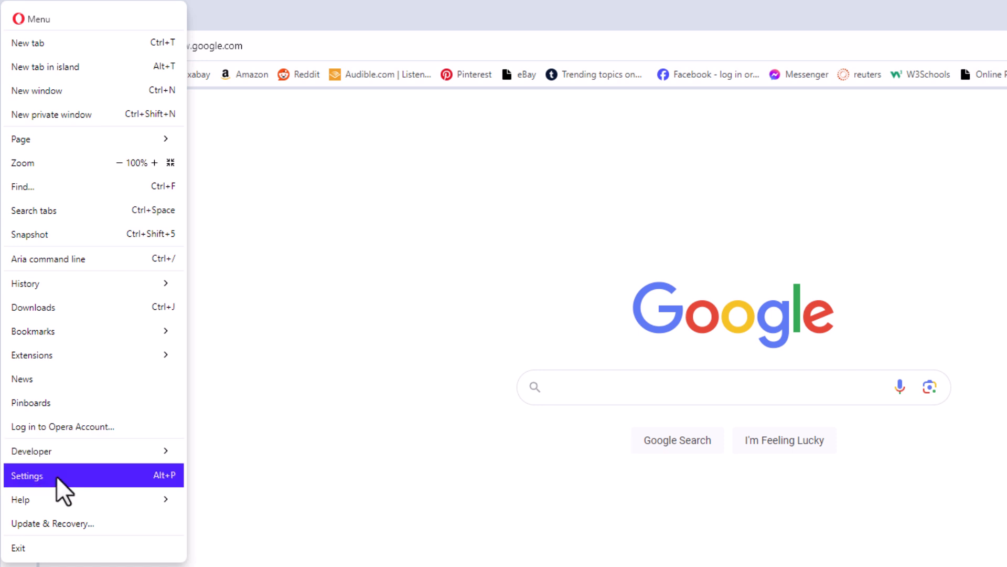
left_click(27, 476)
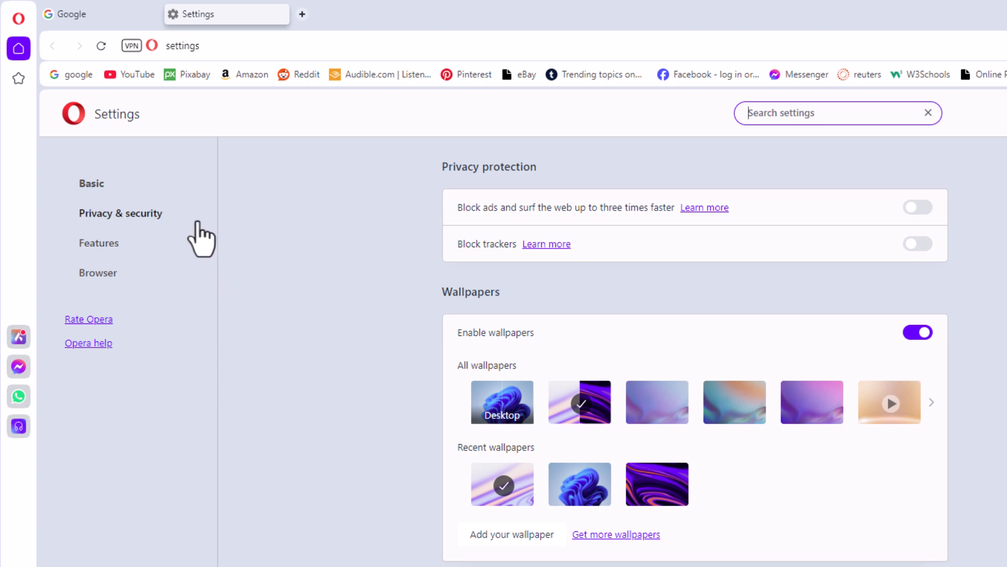
- Show the Privacy & security settings with site permissions
left_click(120, 213)
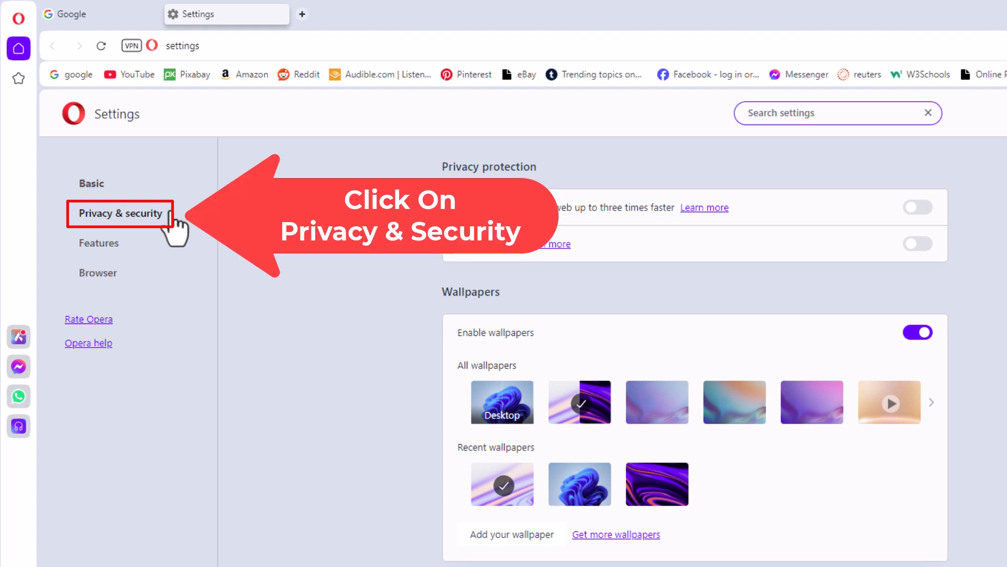
left_click(120, 213)
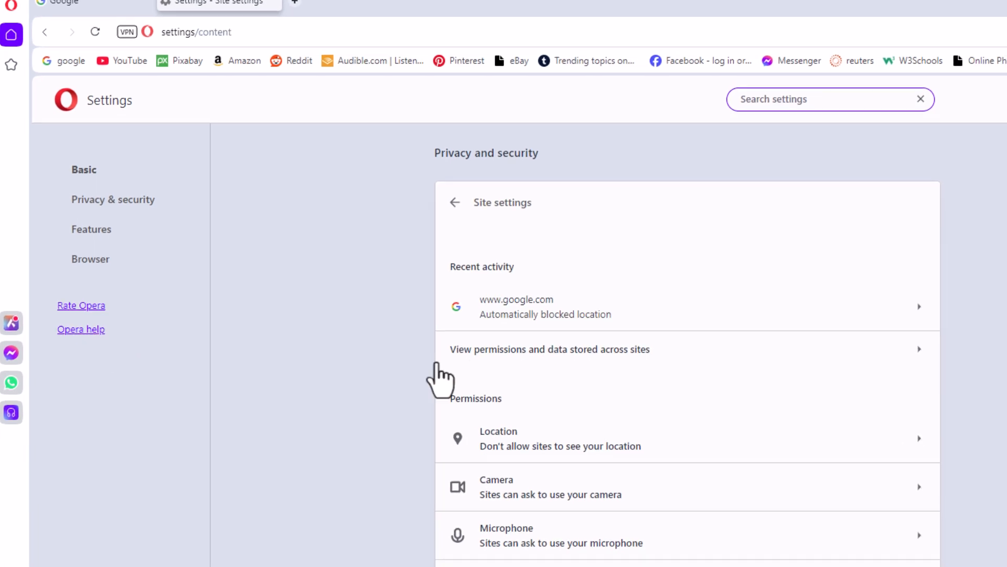
- Open the Location permission page under Permissions
scroll("down", 3)
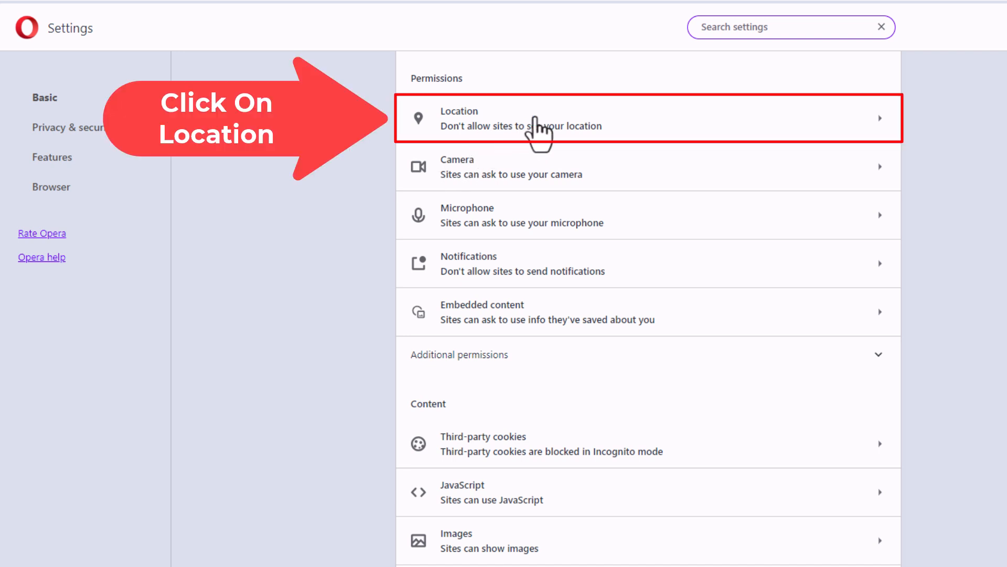
left_click(642, 119)
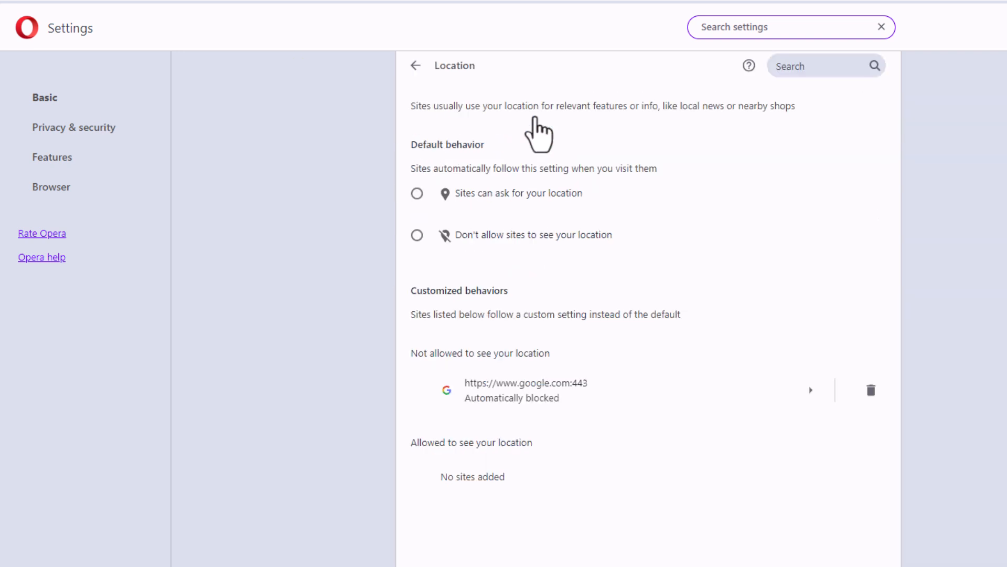
mouse_move(407, 222)
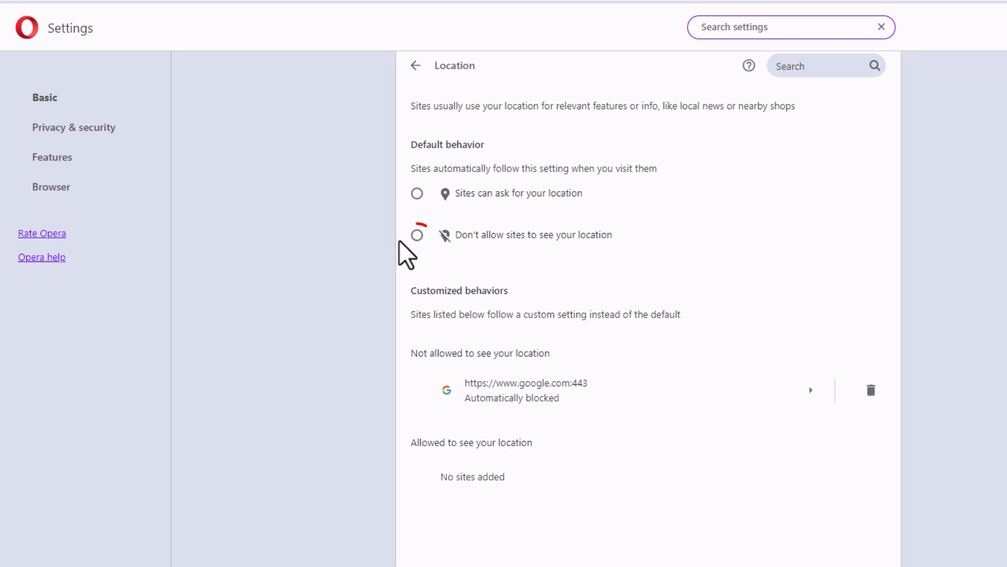
- Select 'Don't allow sites to see your location' as the default behavior
left_click(417, 234)
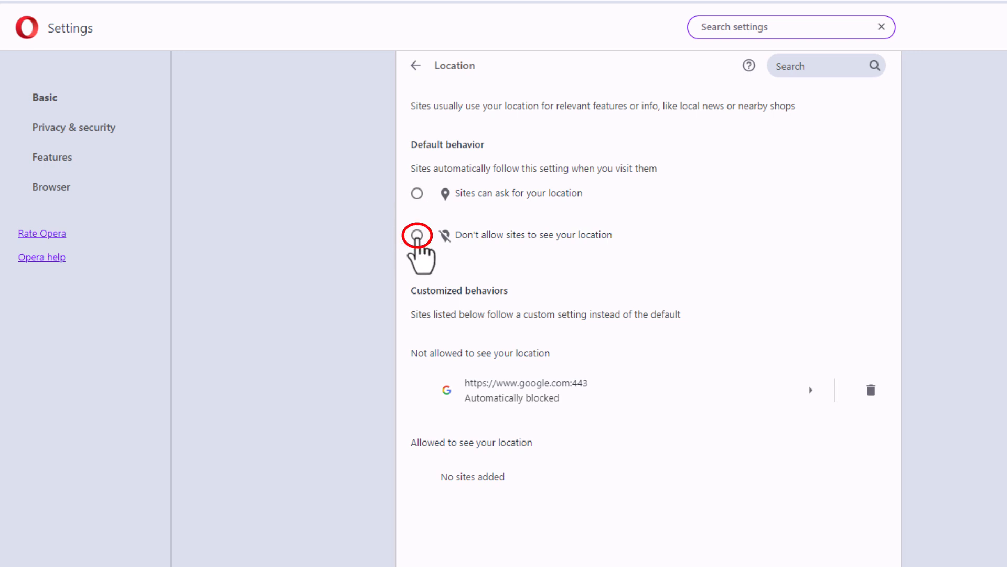
left_click(417, 234)
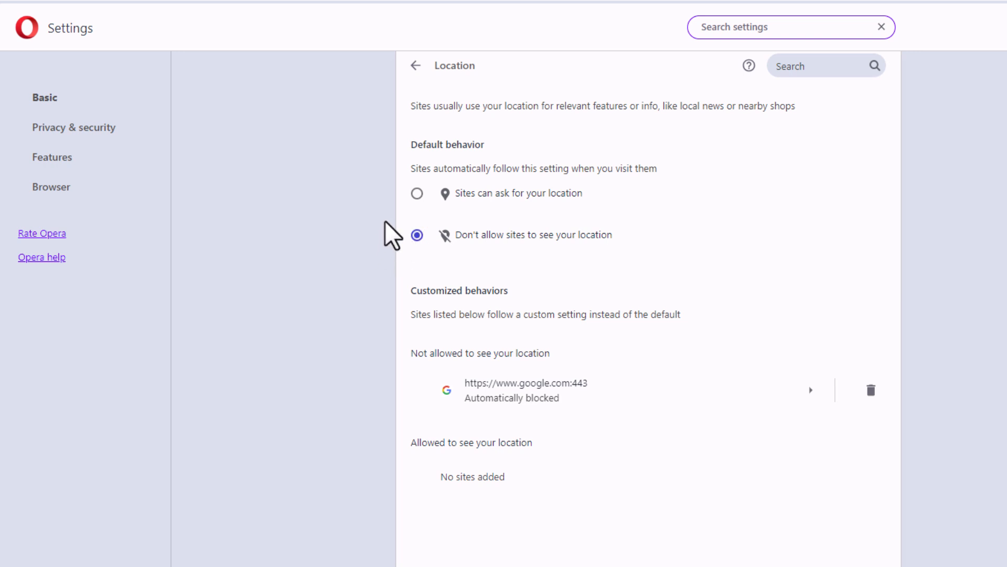